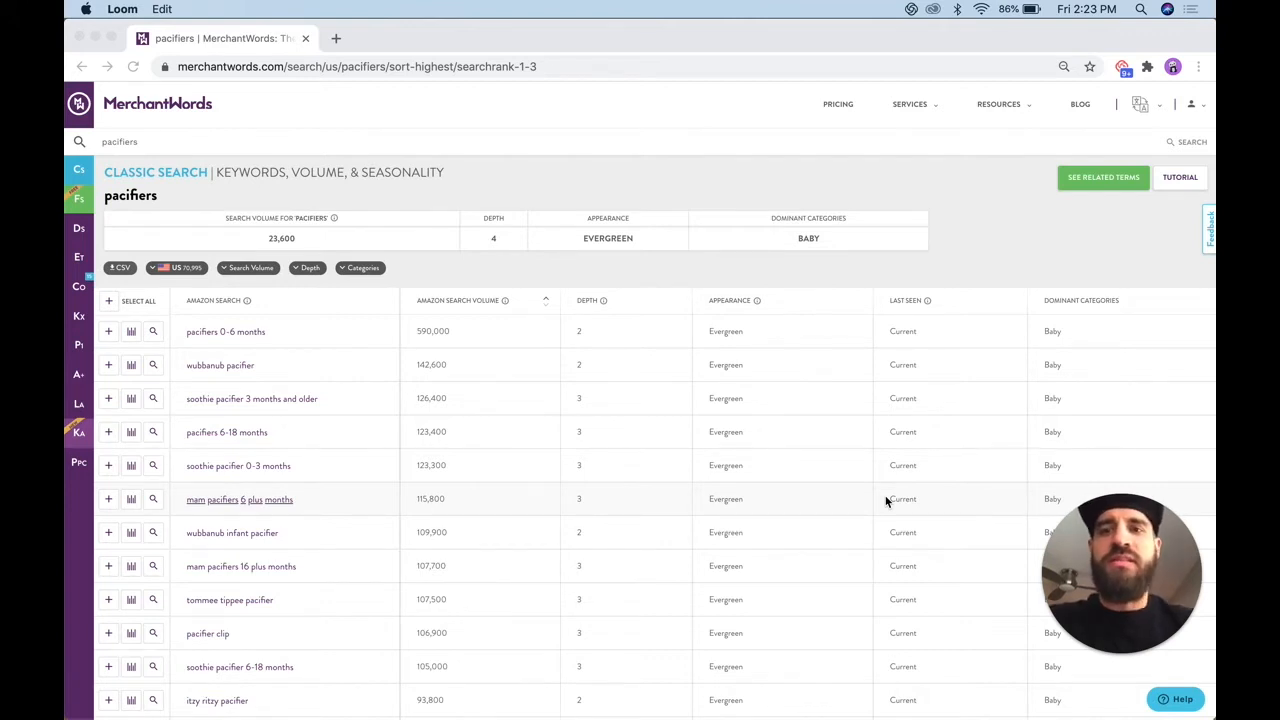
mouse_move(632, 292)
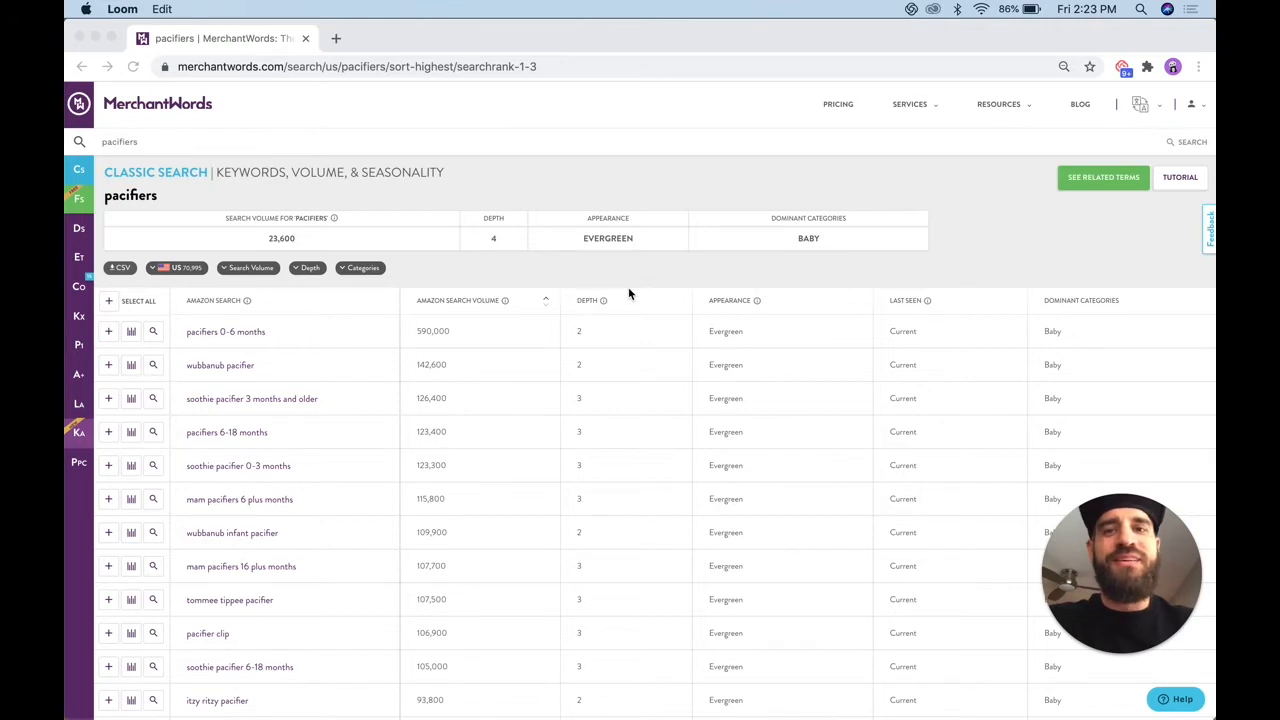
mouse_move(586, 276)
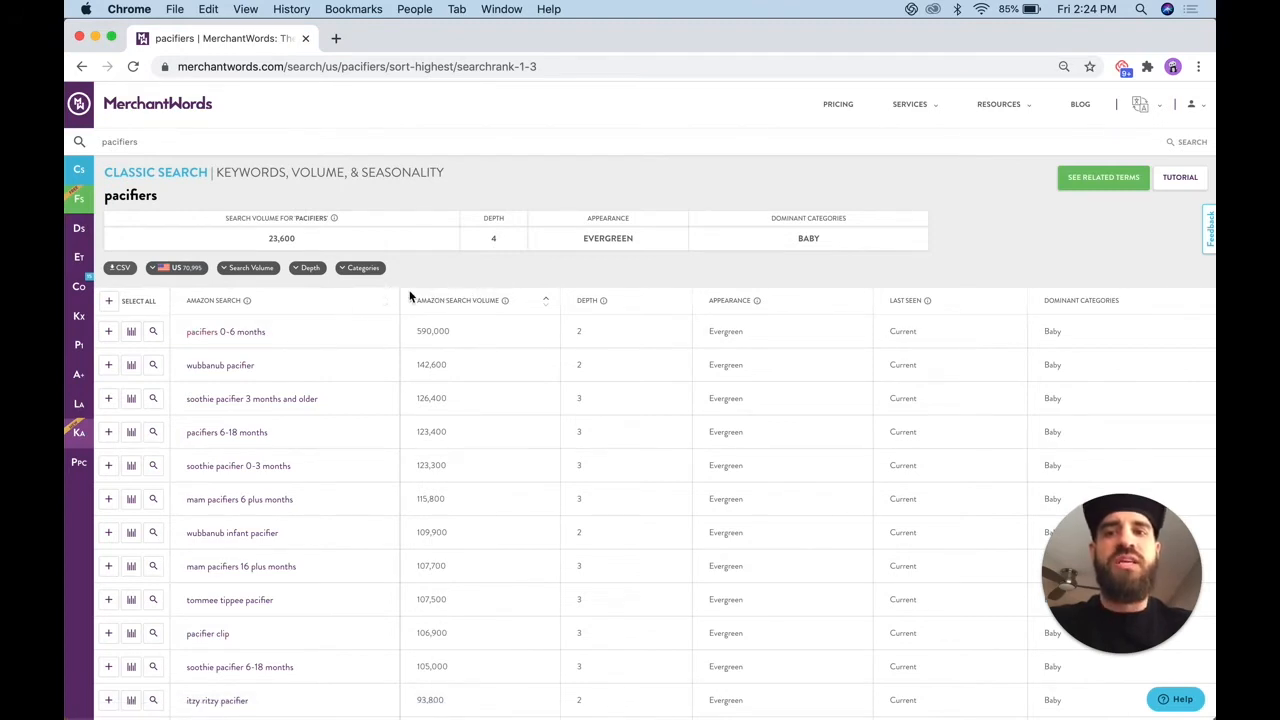
mouse_move(210, 332)
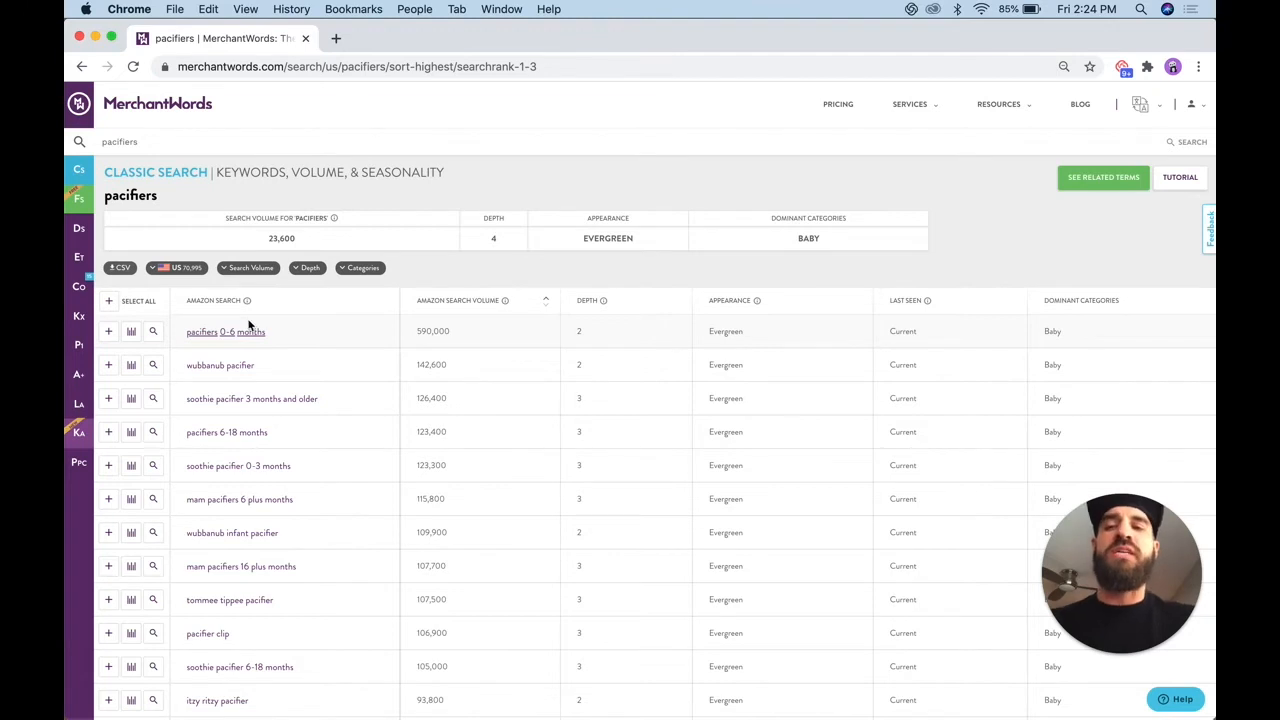
mouse_move(148, 324)
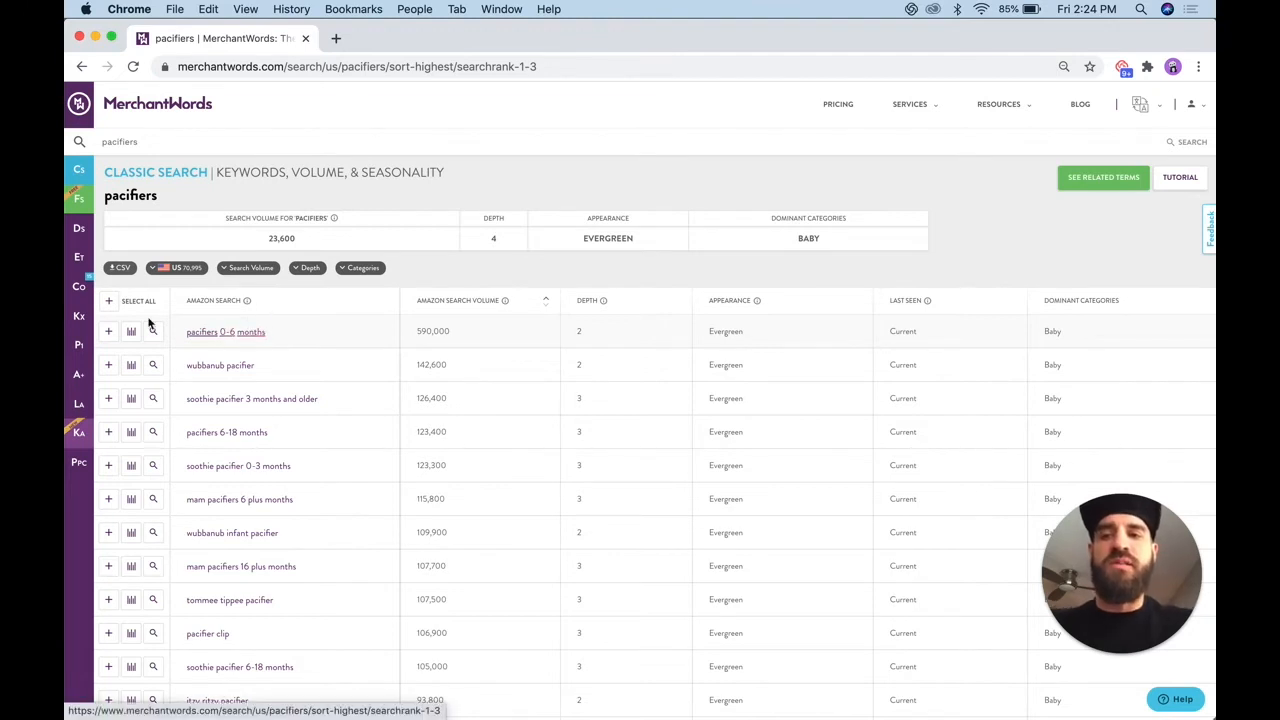
Run 'Search Page 1 Search Results' on the 'pacifiers 0-6 months' keyword row
click(152, 332)
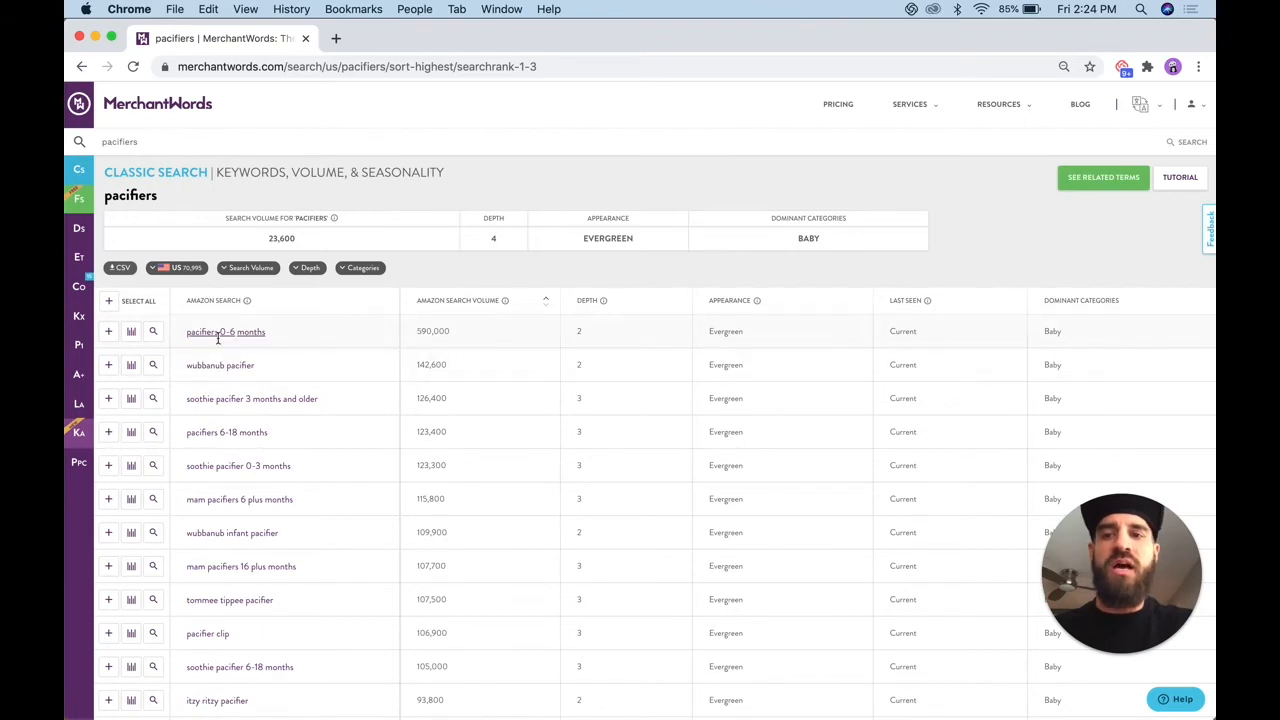
click(152, 332)
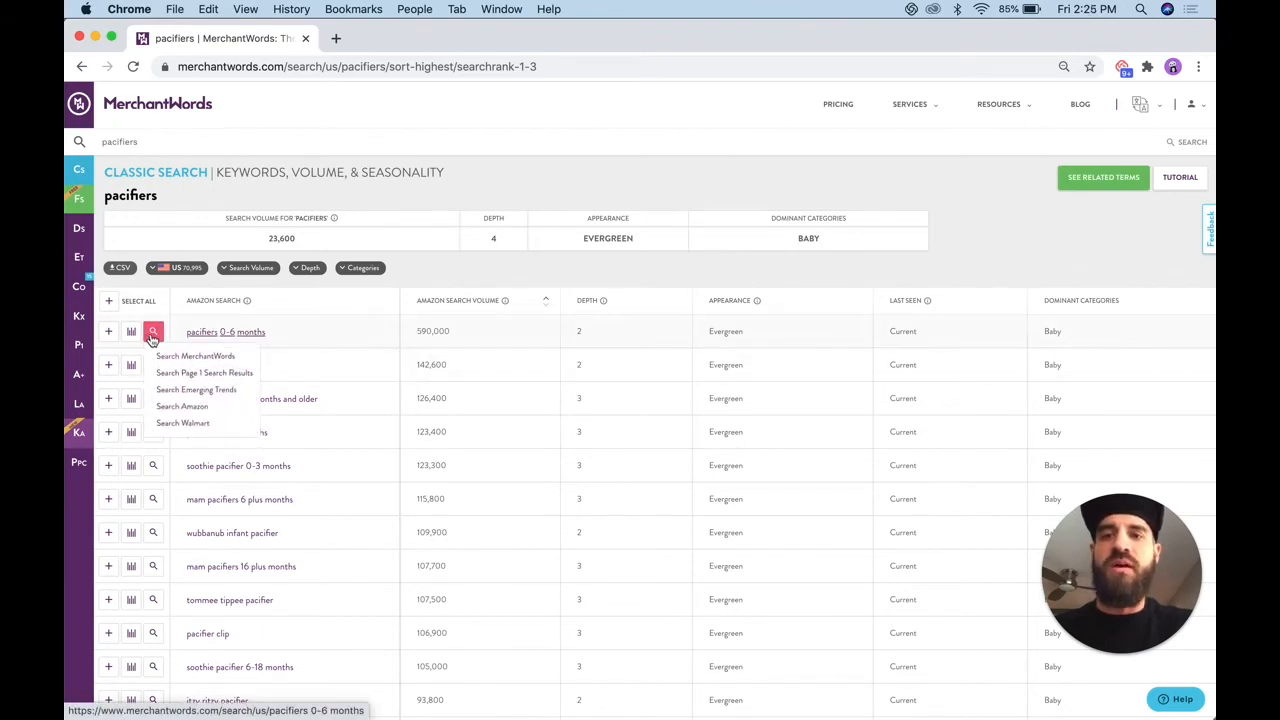
mouse_move(204, 372)
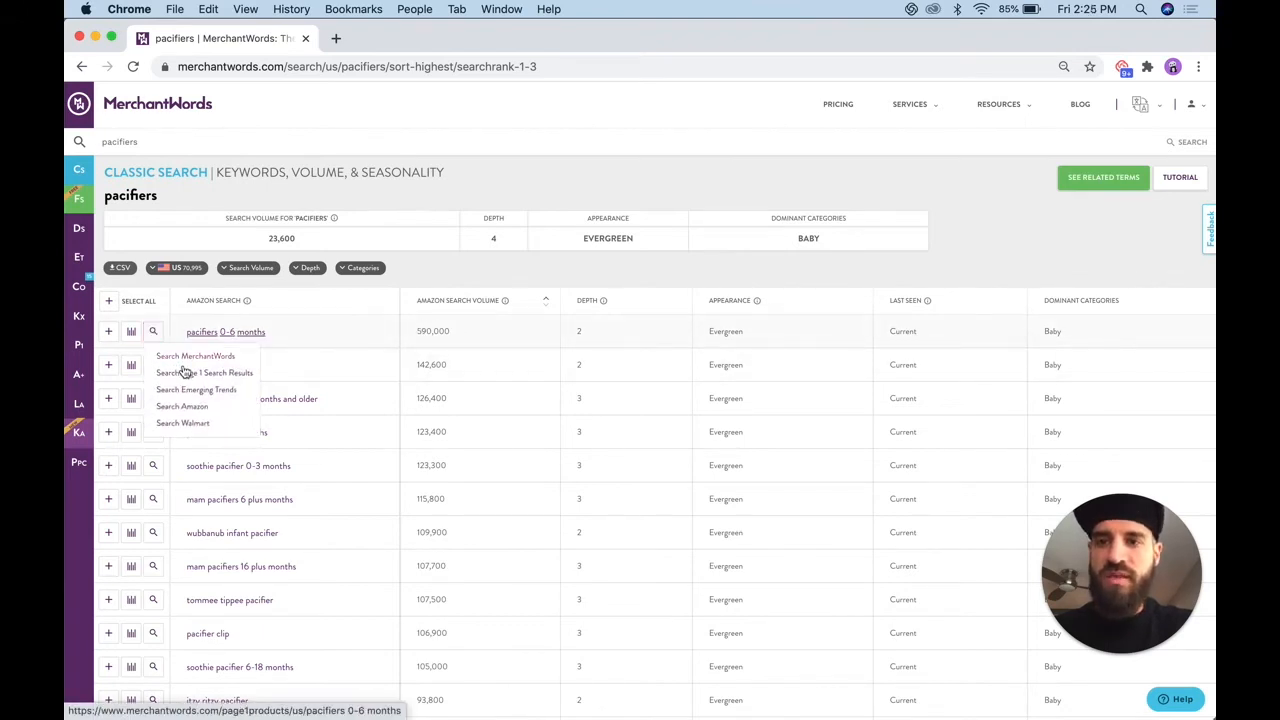
click(204, 374)
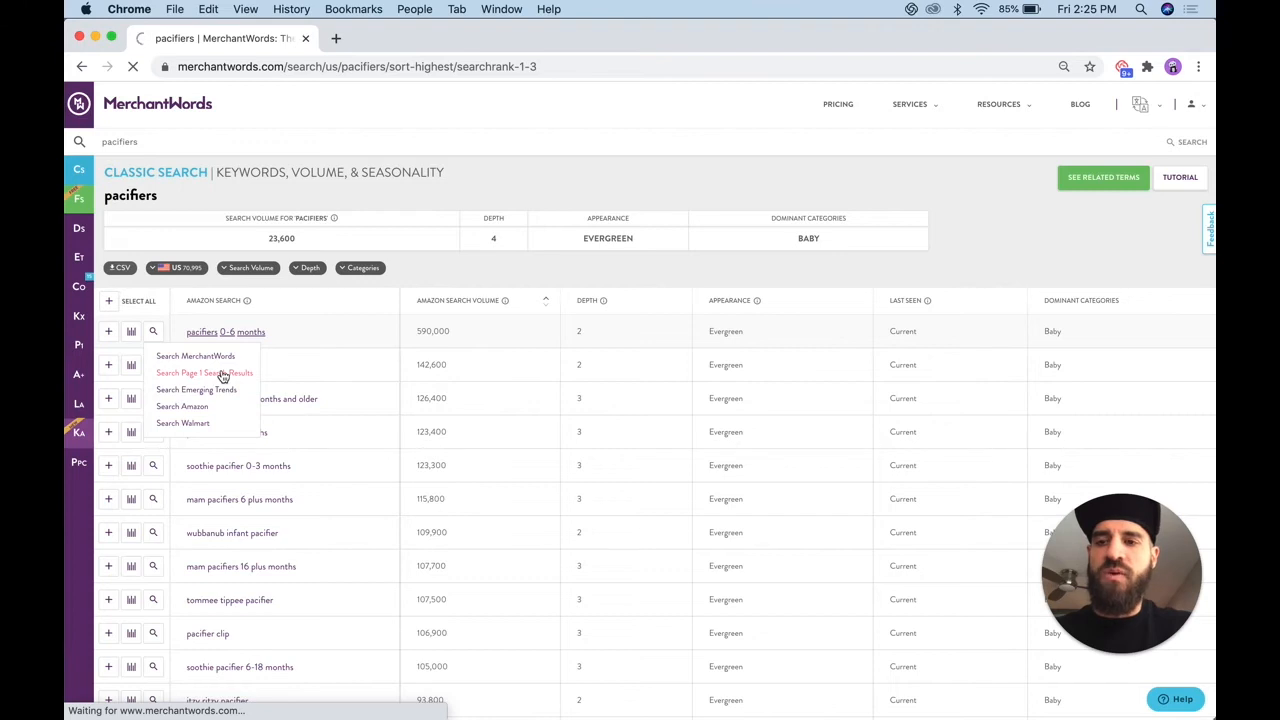
click(204, 372)
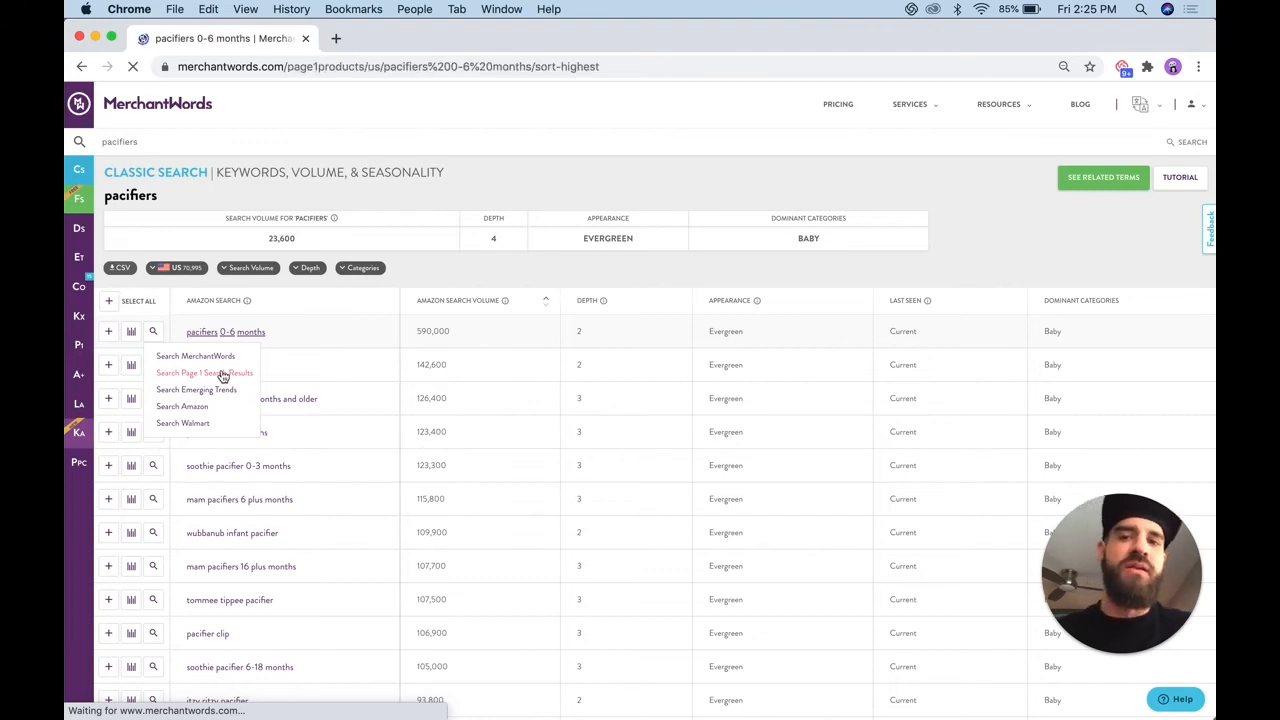
click(204, 374)
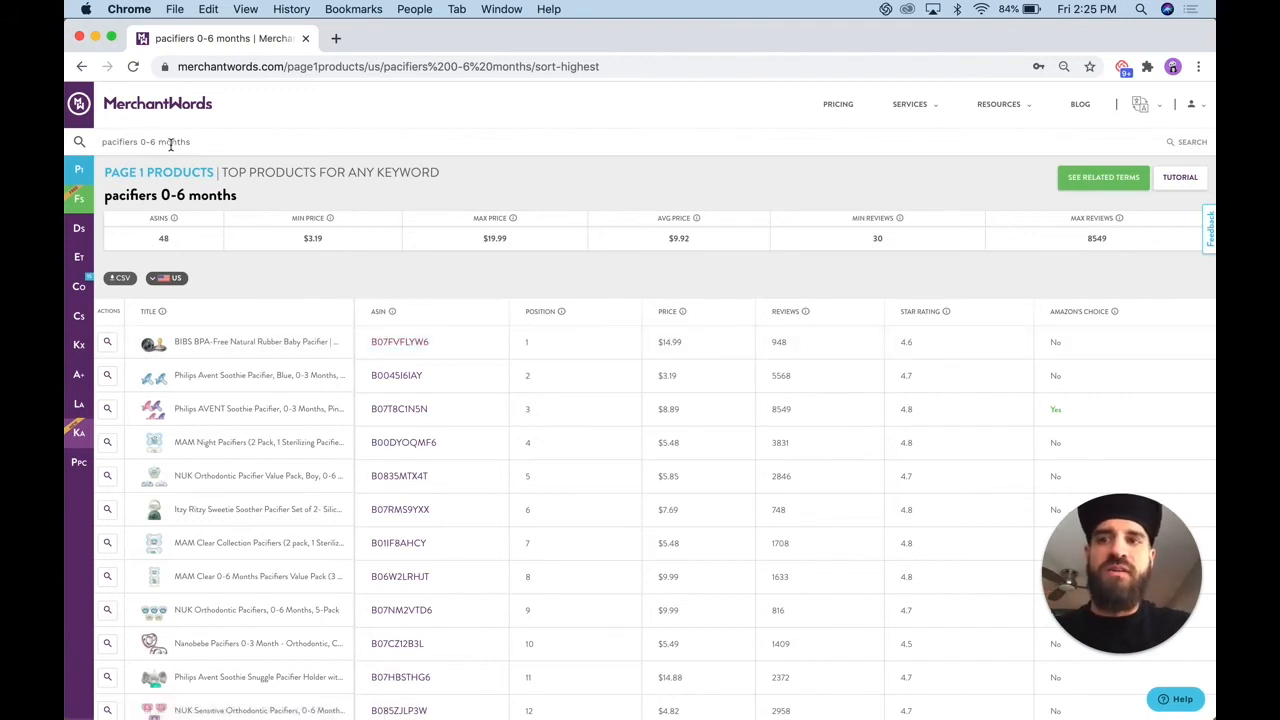
Open ASIN Plus for the position-1 product B07FVFLYW6
click(400, 342)
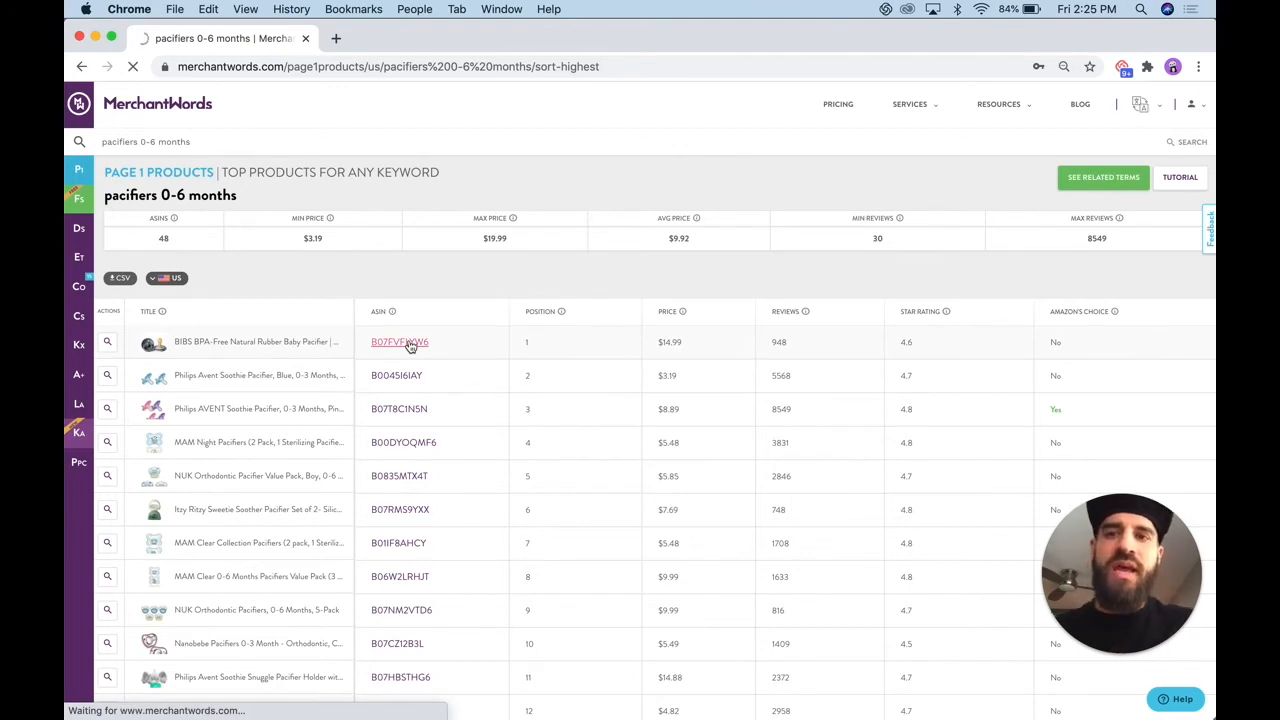
click(400, 342)
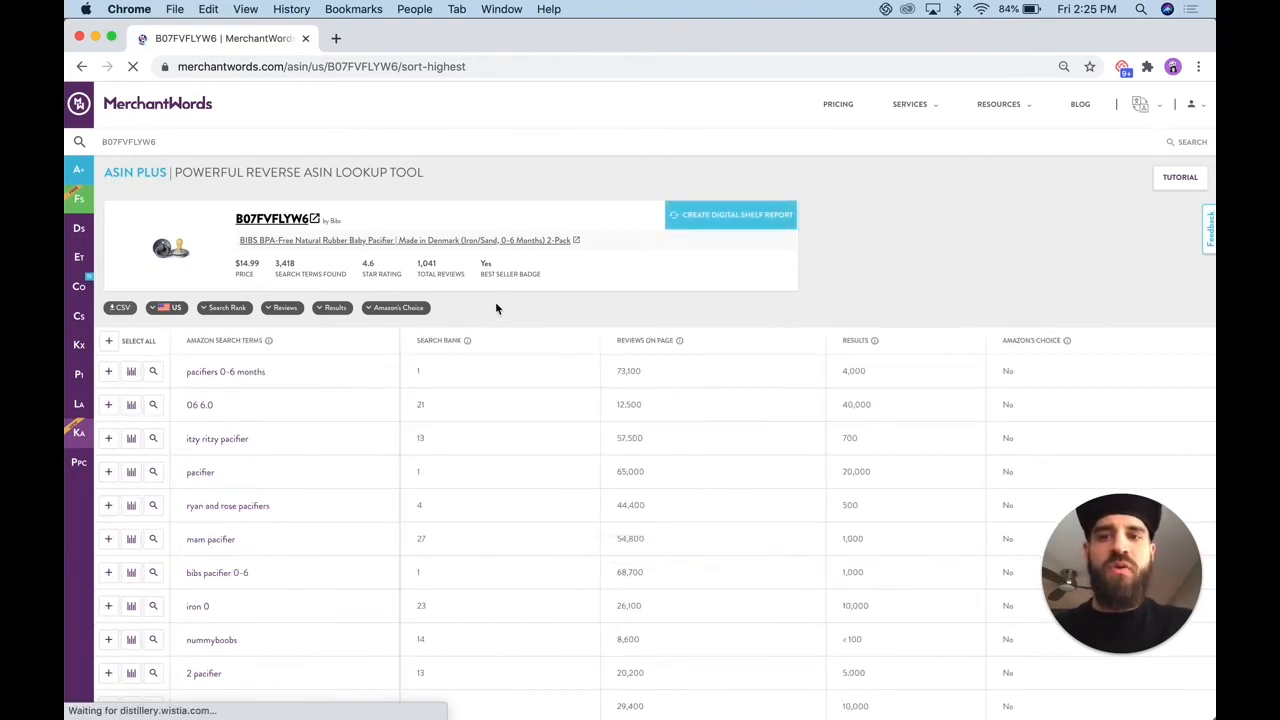
Set the Search Rank filter to the range 1 to 3 and apply it
click(224, 308)
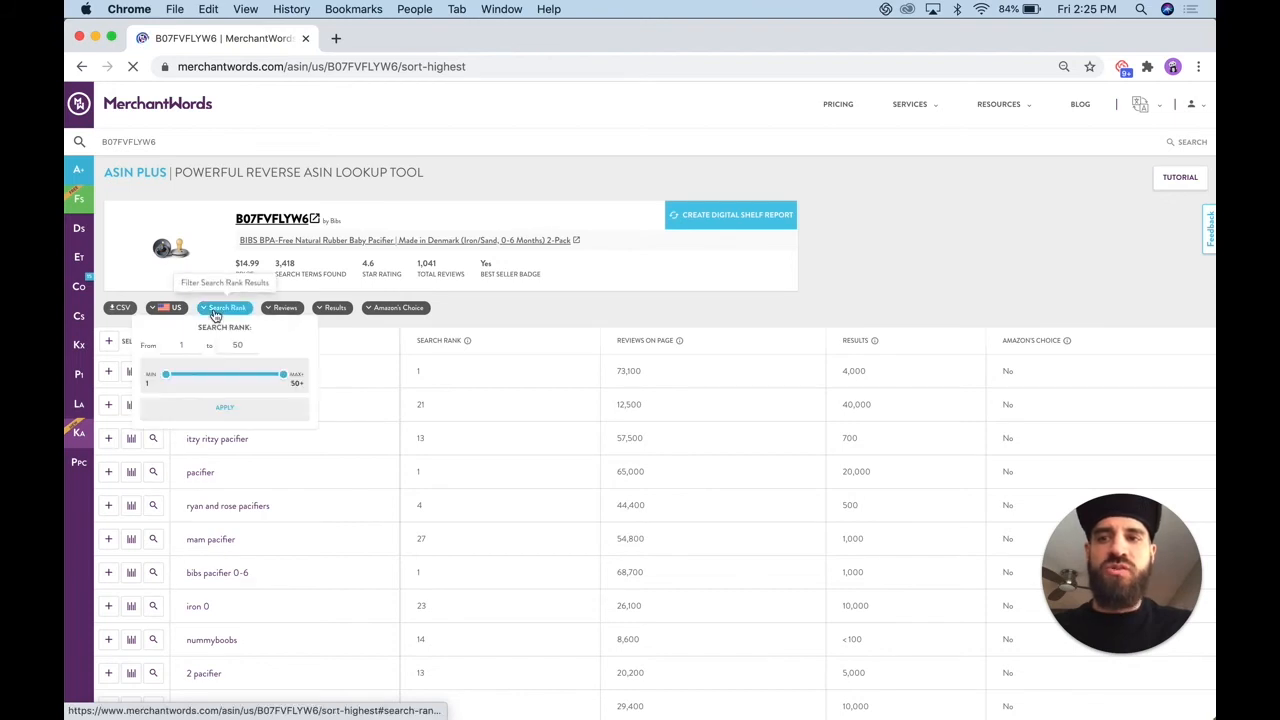
drag(284, 374, 174, 374)
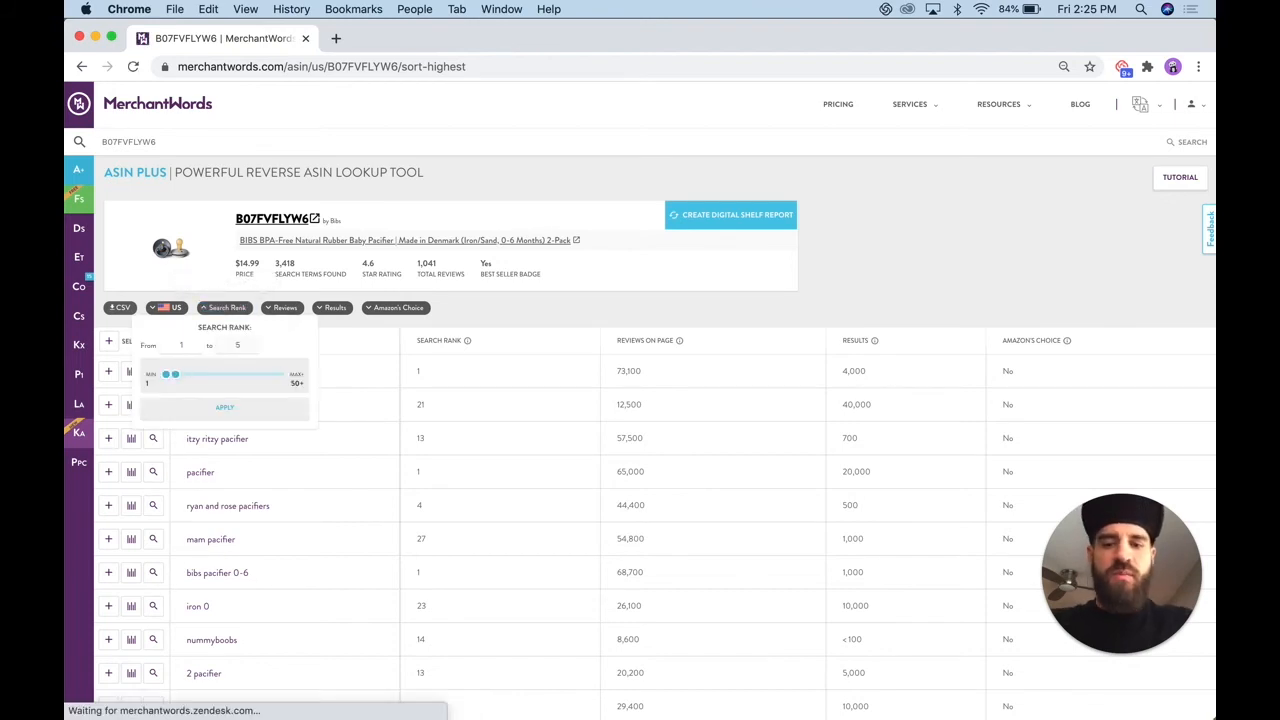
click(226, 408)
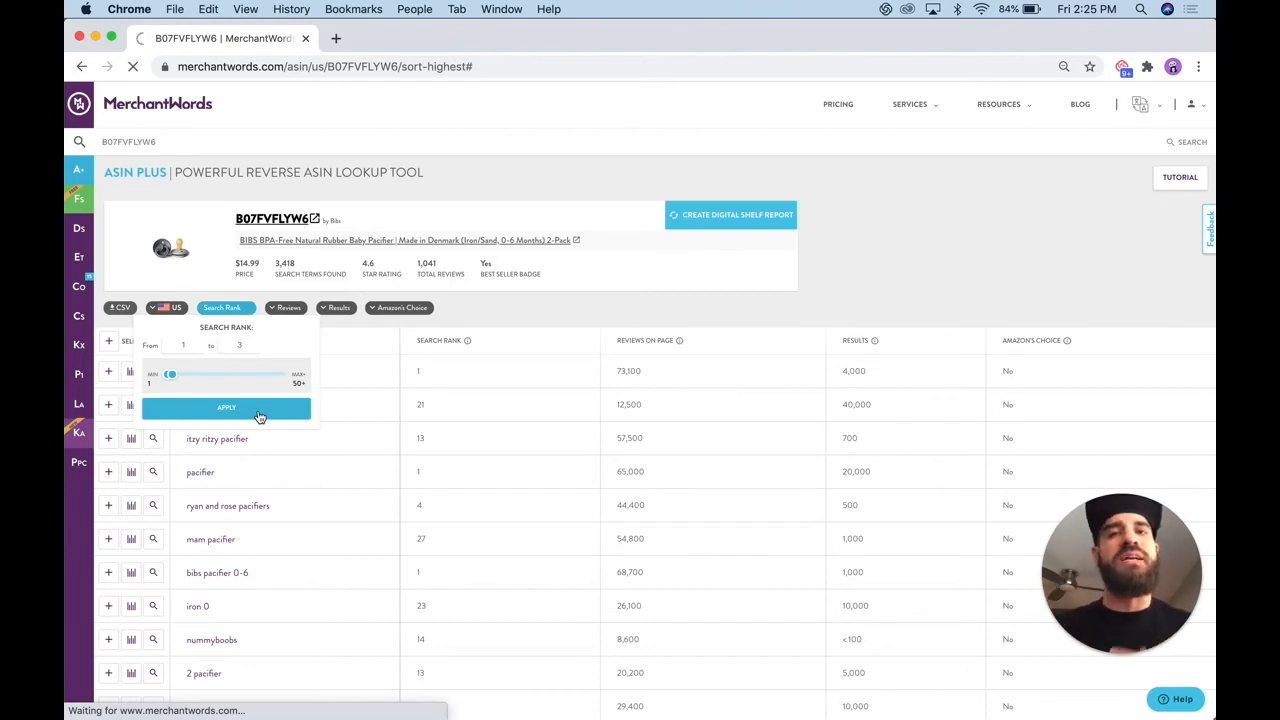
click(224, 408)
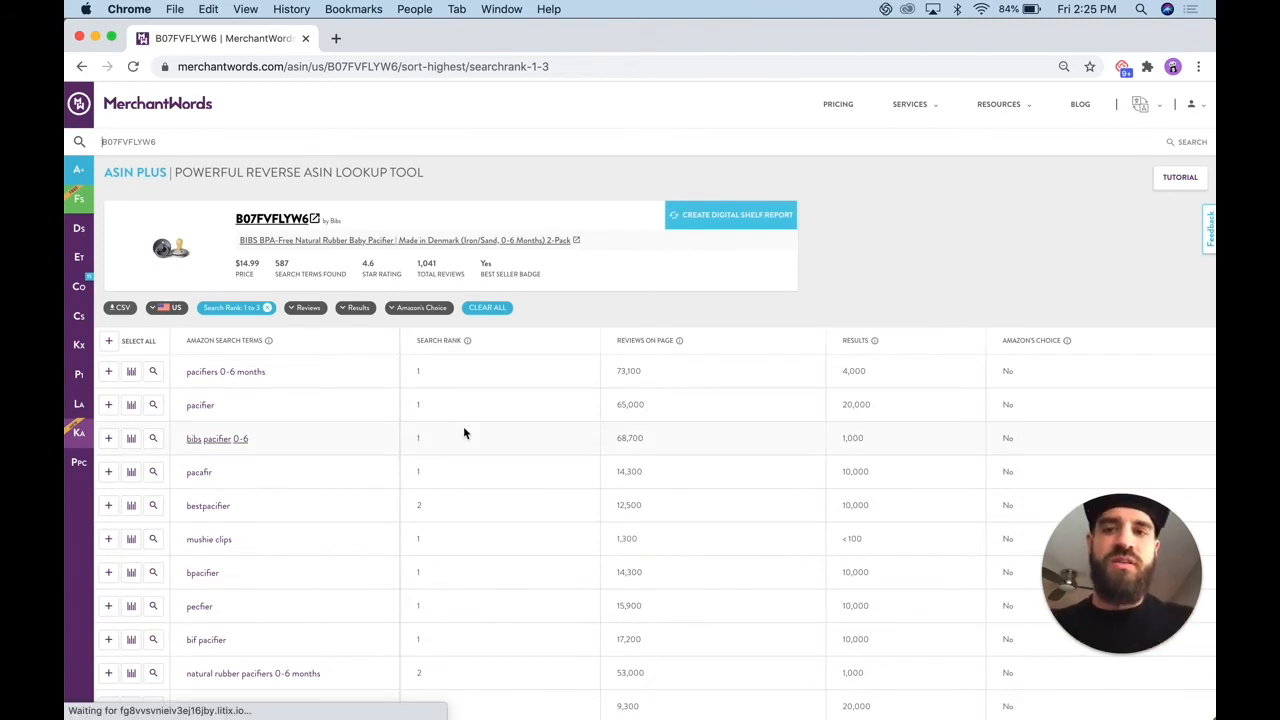
mouse_move(252, 372)
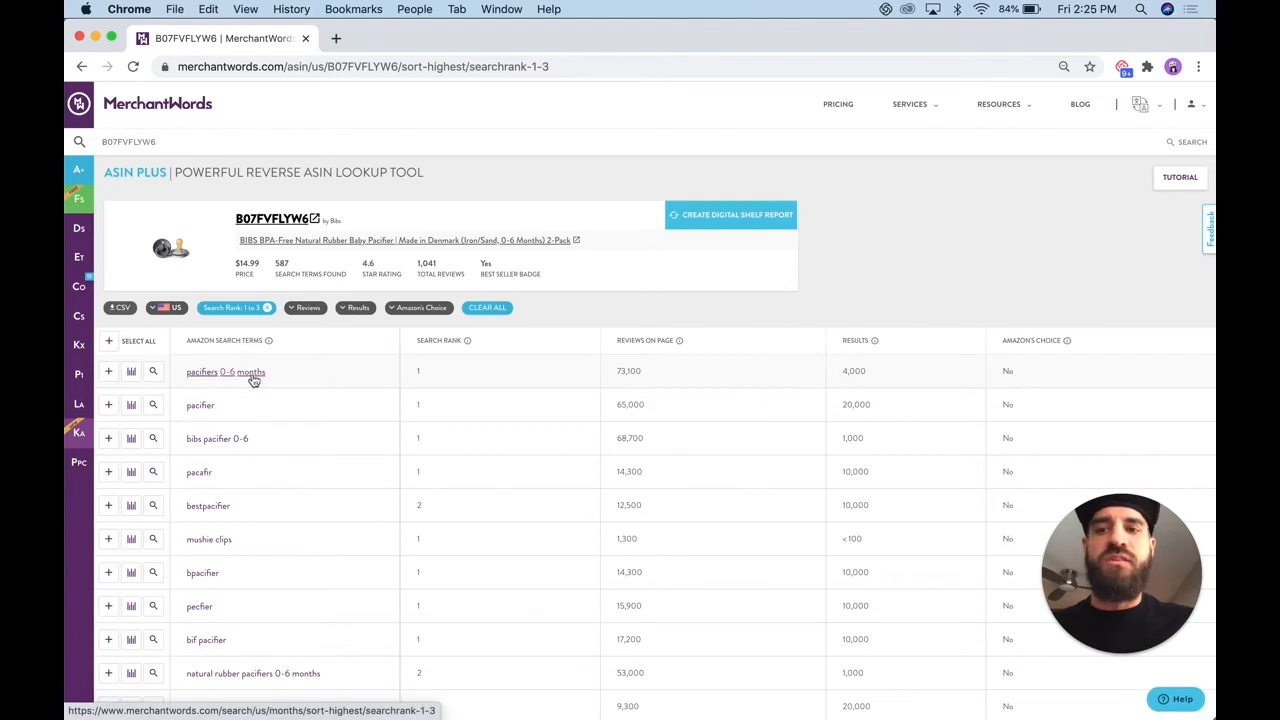
mouse_move(420, 374)
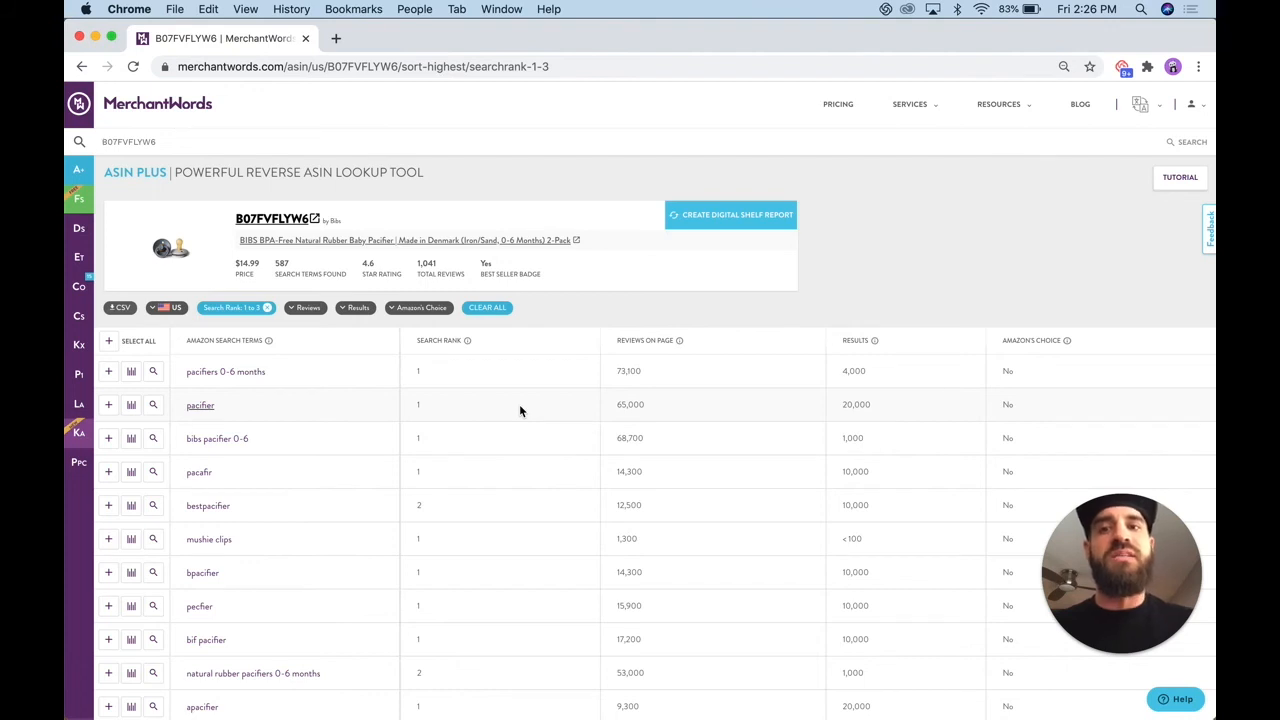
mouse_move(640, 320)
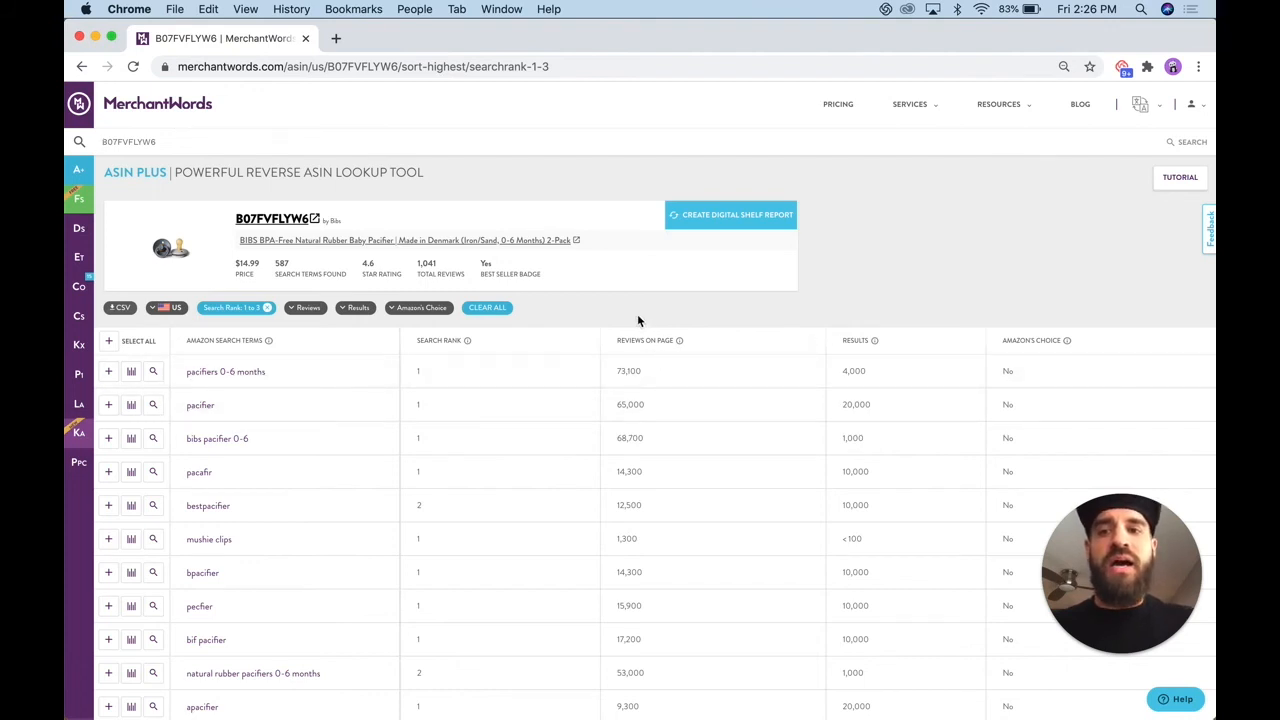